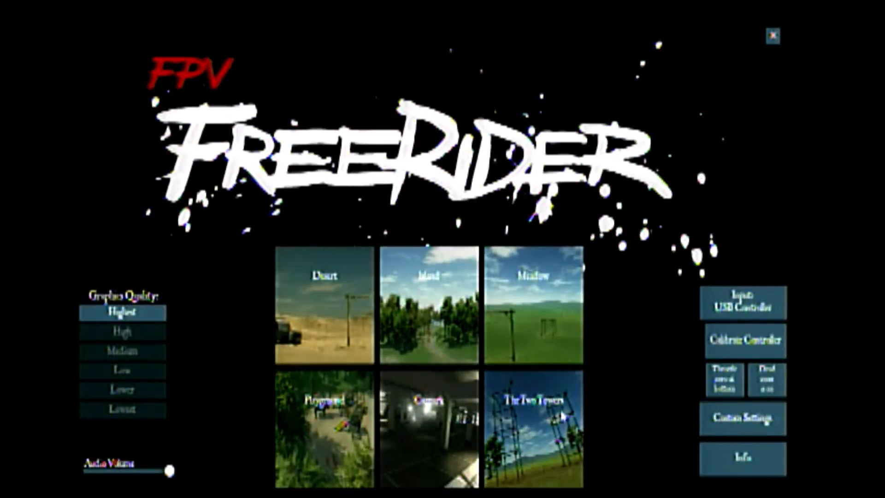
Load The Two Towers map from the main menu with graphics on Highest.
{"action": "left_click", "coordinate": [535, 422]}
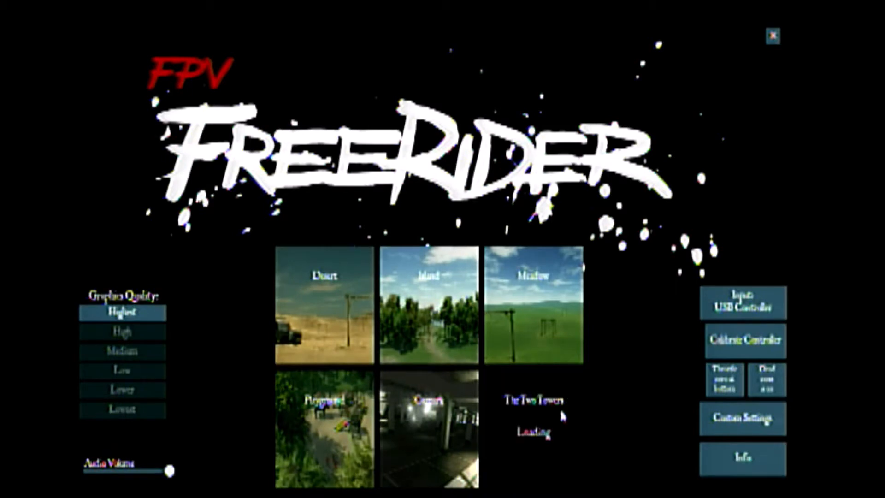